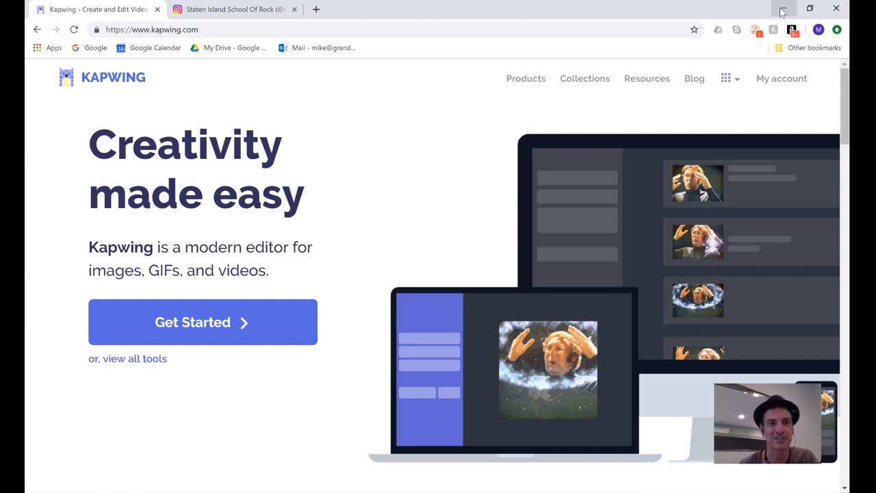
mouse_move(236, 14)
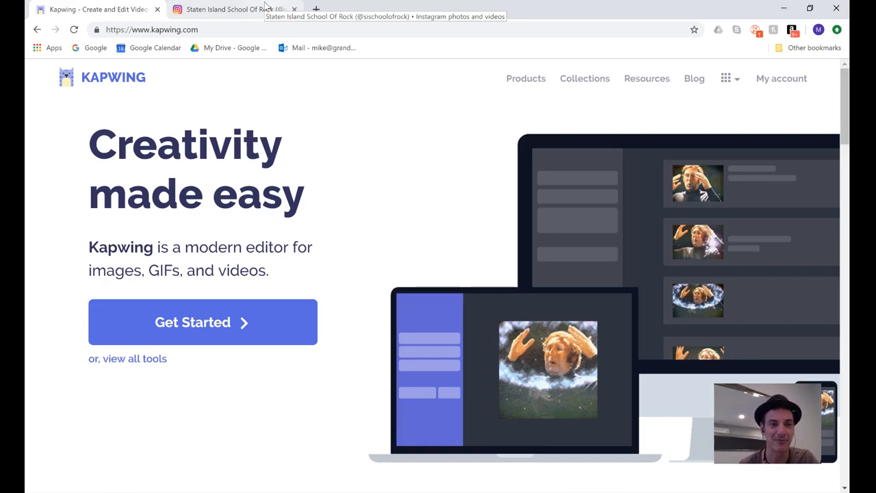
Glance at the Instagram tab, then browse Kapwing's Products list of editing tools
click(233, 13)
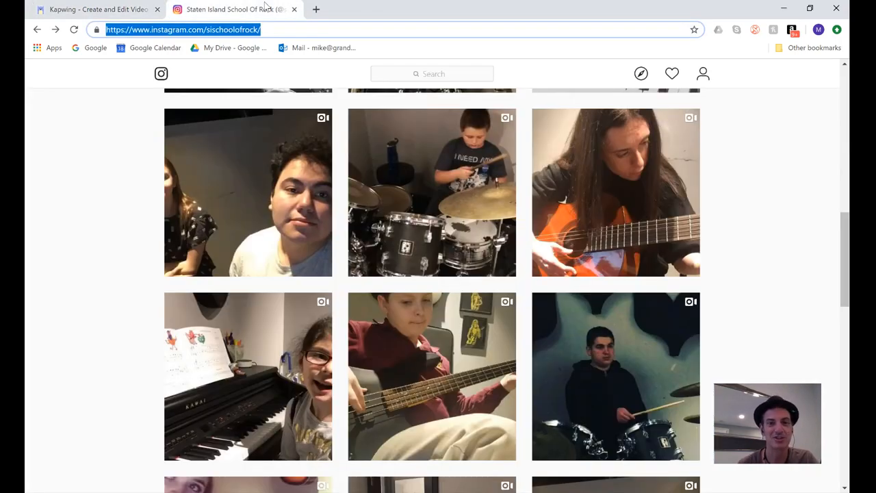
click(96, 11)
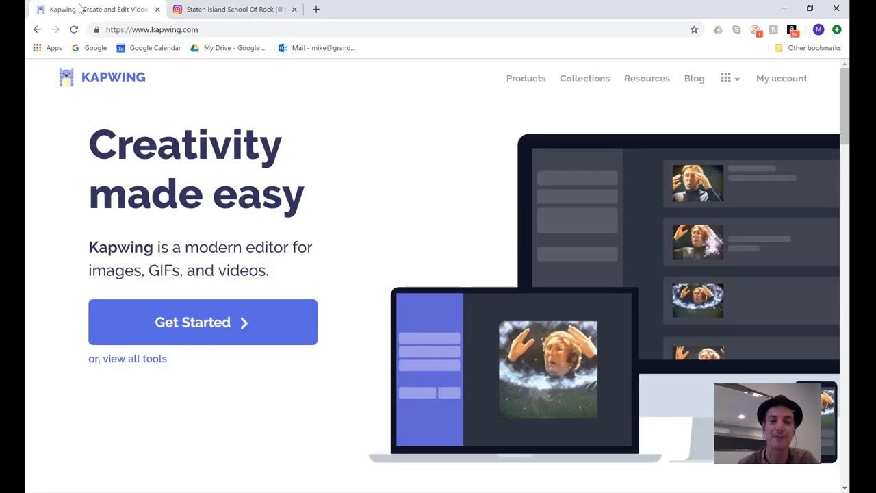
click(526, 78)
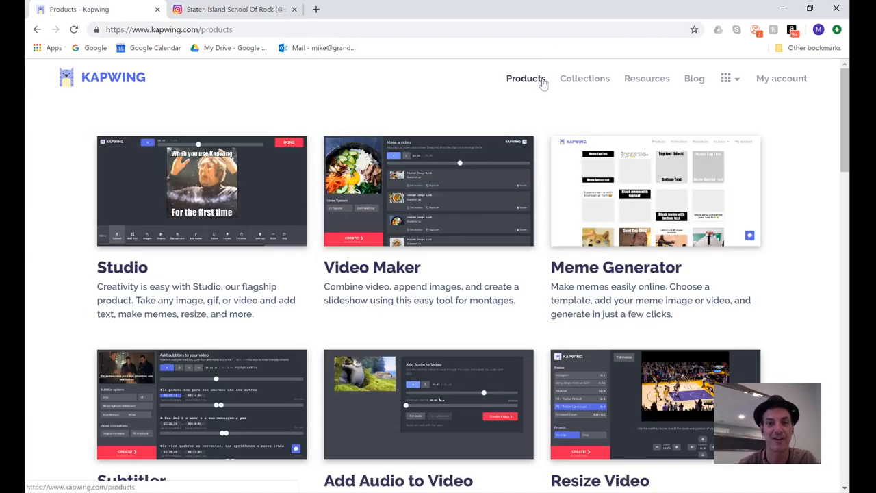
scroll(down, 3)
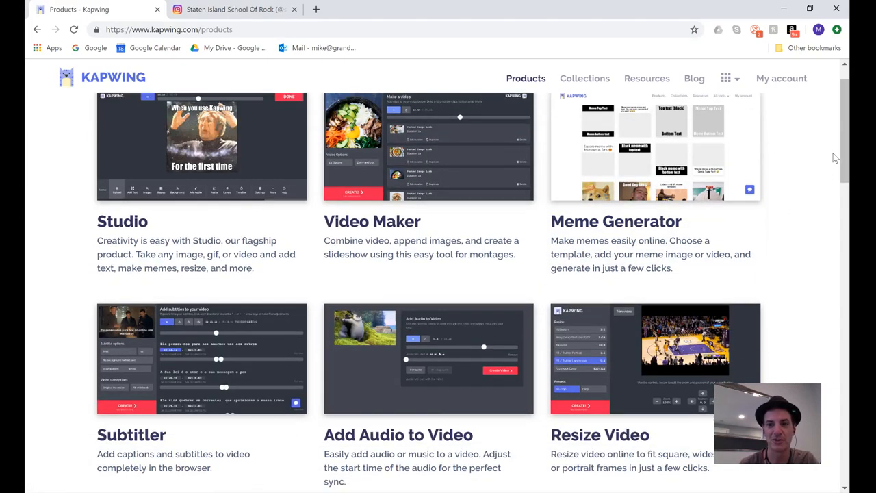
scroll(down, 3)
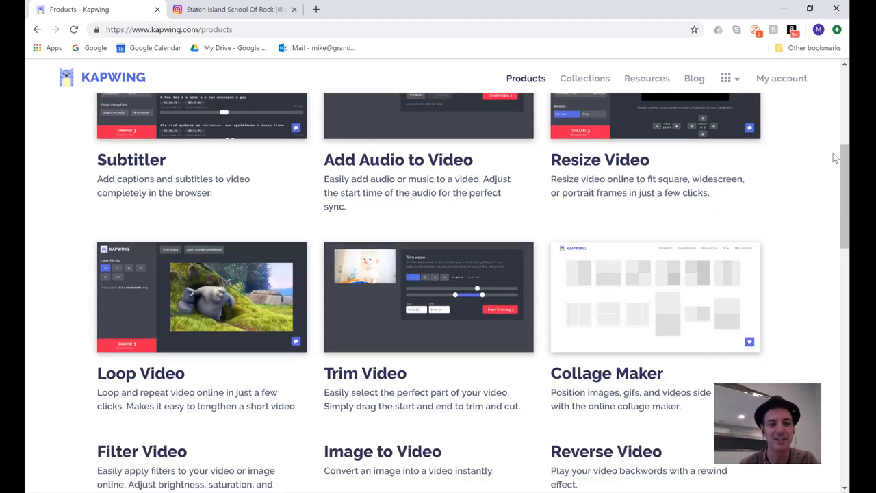
scroll(down, 3)
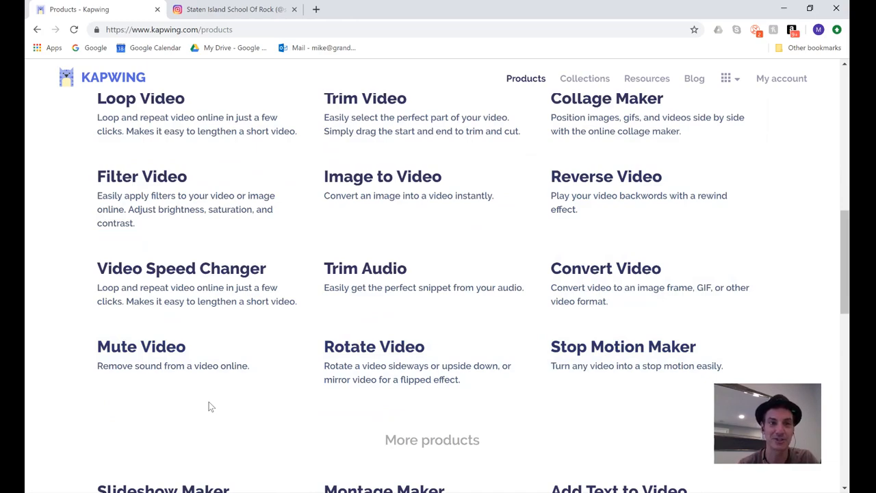
mouse_move(130, 347)
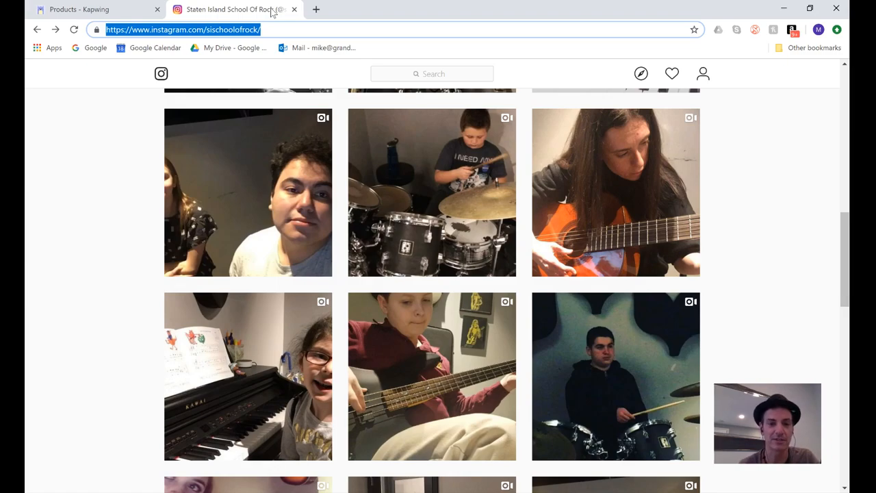
mouse_move(459, 361)
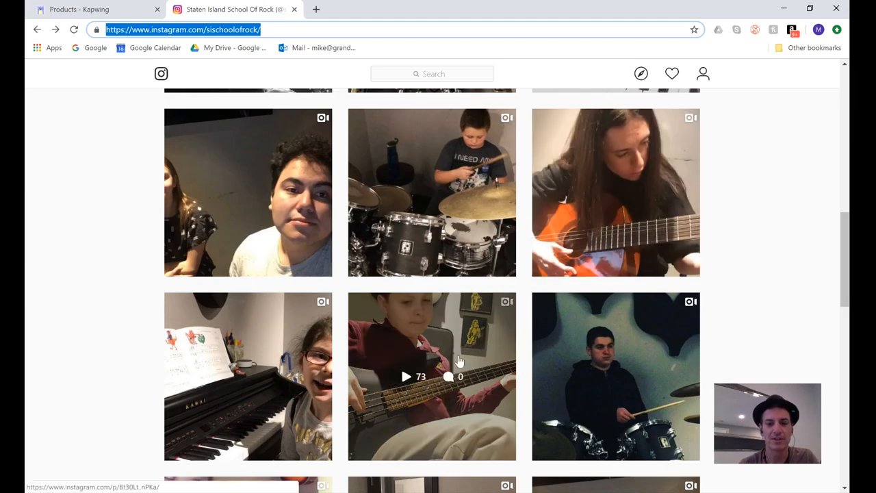
View the Instagram bass-player video post, then return to Kapwing's Video Maker
click(432, 374)
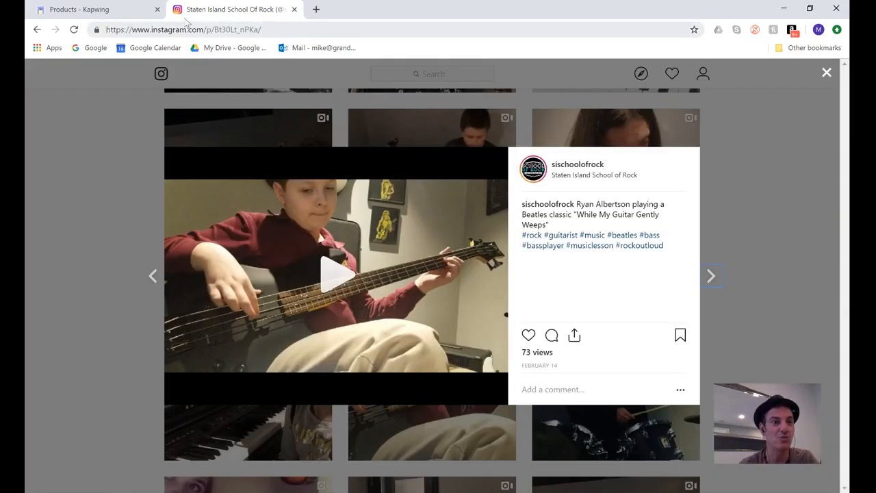
click(89, 9)
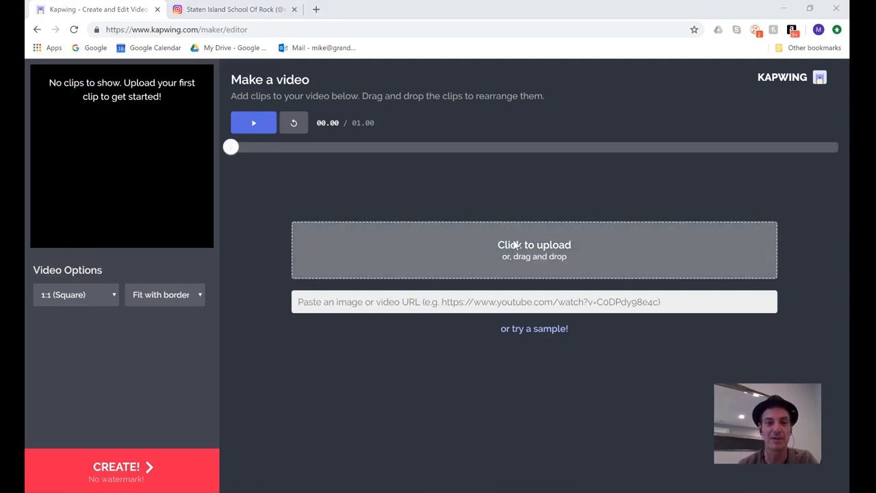
click(535, 247)
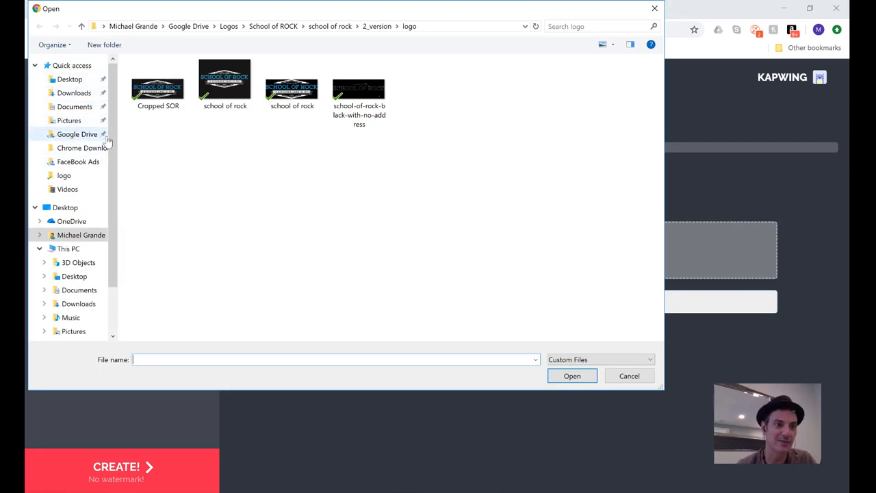
click(78, 148)
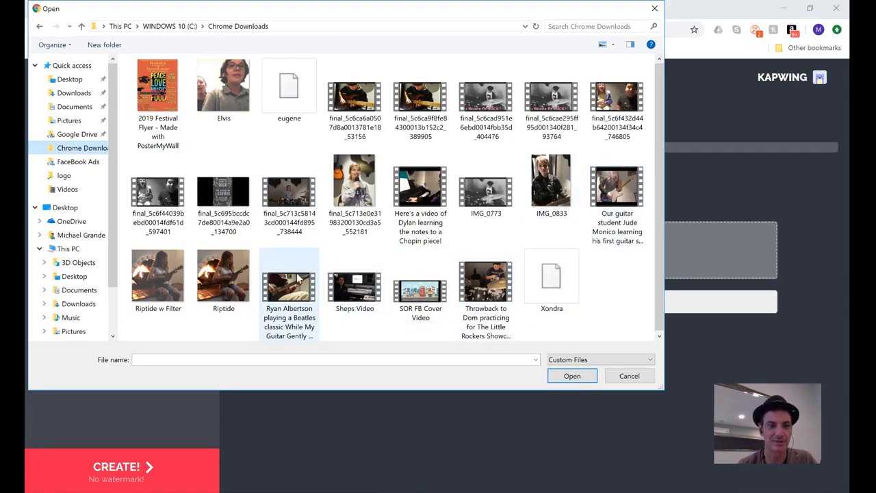
click(289, 278)
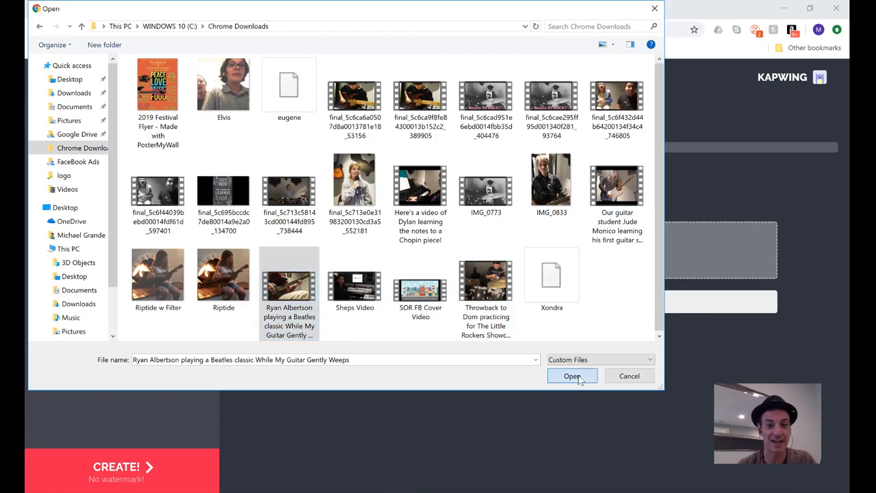
click(572, 376)
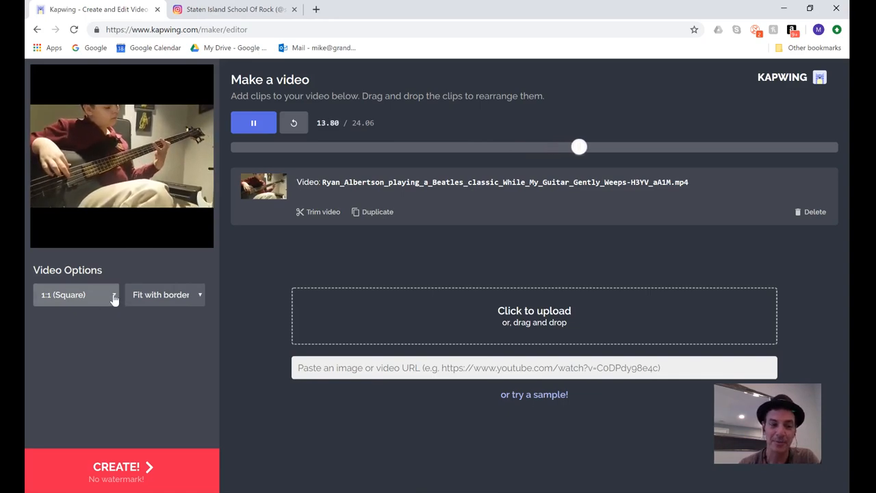
Try 16:9 landscape, then set the video to 5:4 Facebook with Fit with border
click(75, 294)
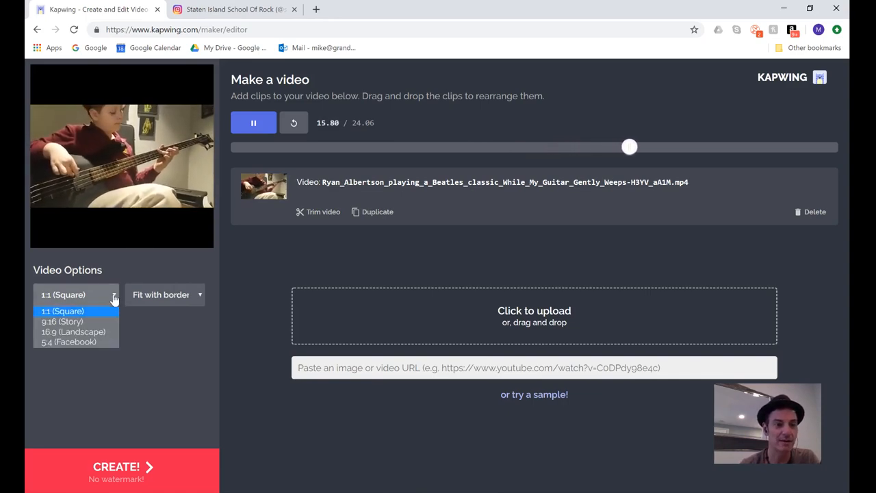
click(62, 321)
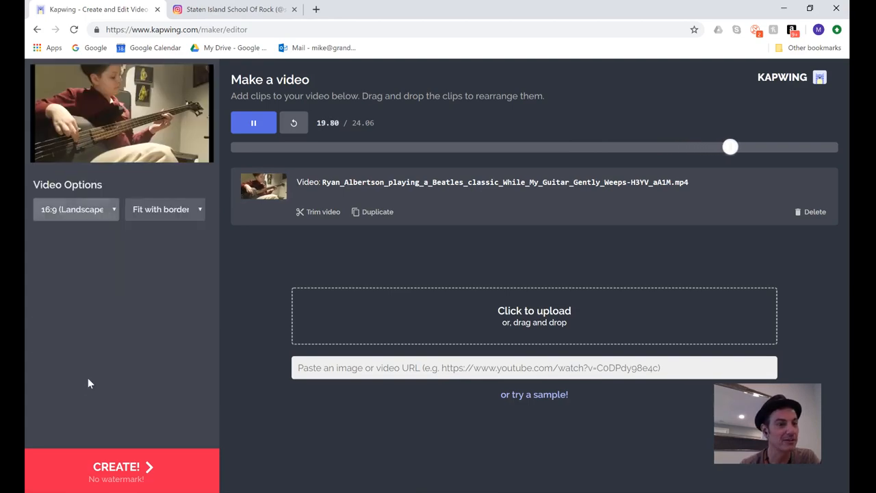
click(75, 209)
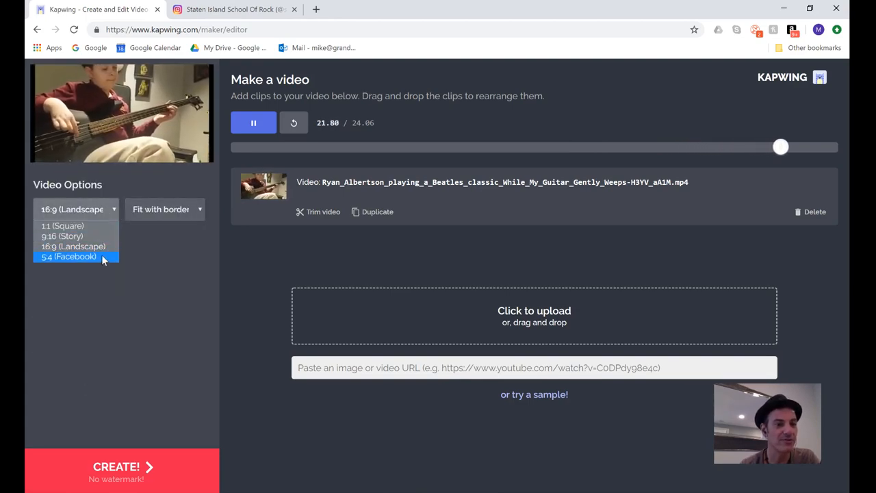
click(68, 257)
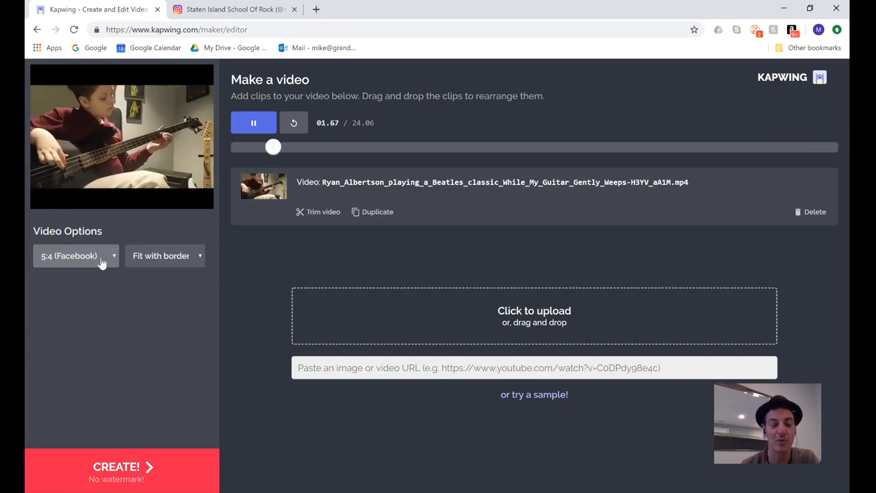
click(165, 255)
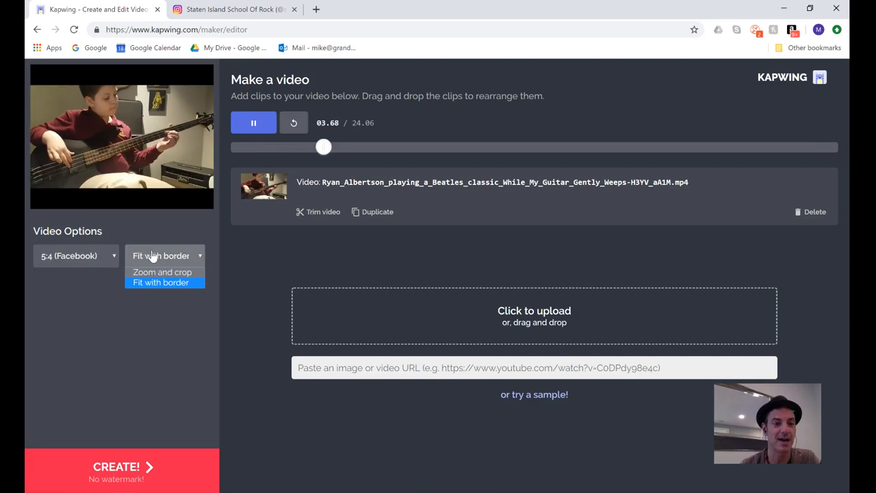
click(161, 271)
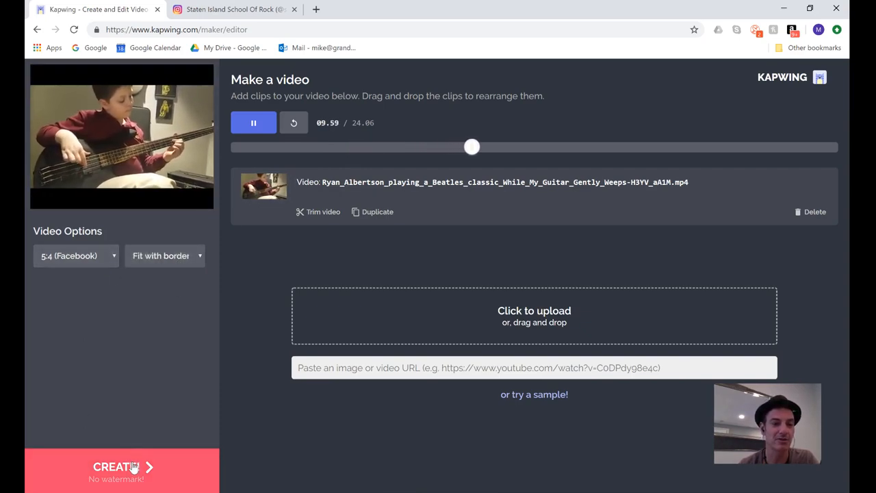
Render the 5:4 bass video and open the result in Kapwing Studio
click(121, 469)
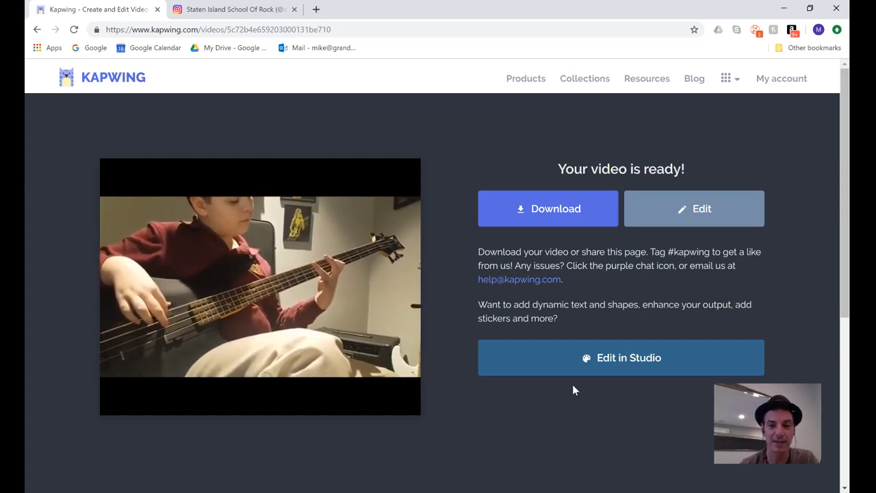
click(621, 358)
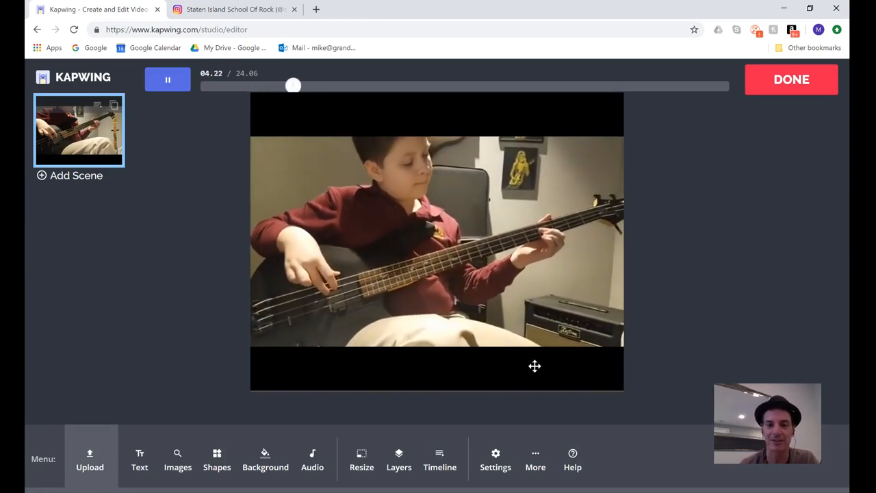
click(265, 459)
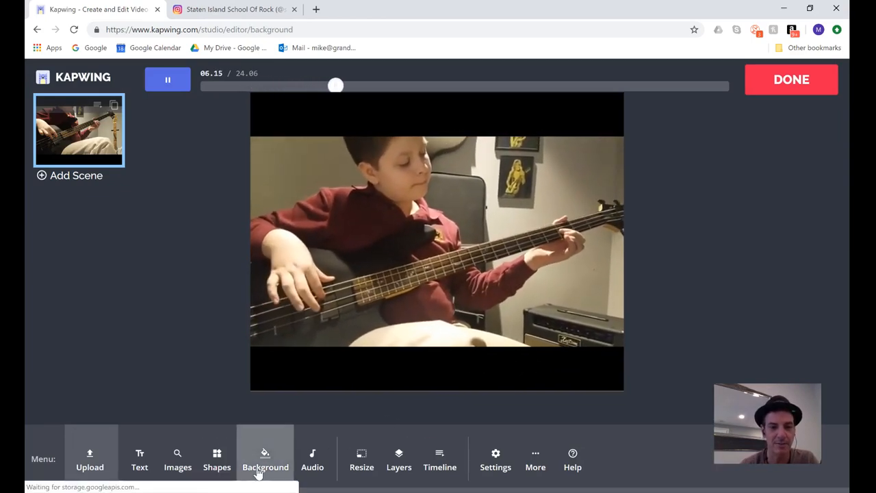
click(265, 459)
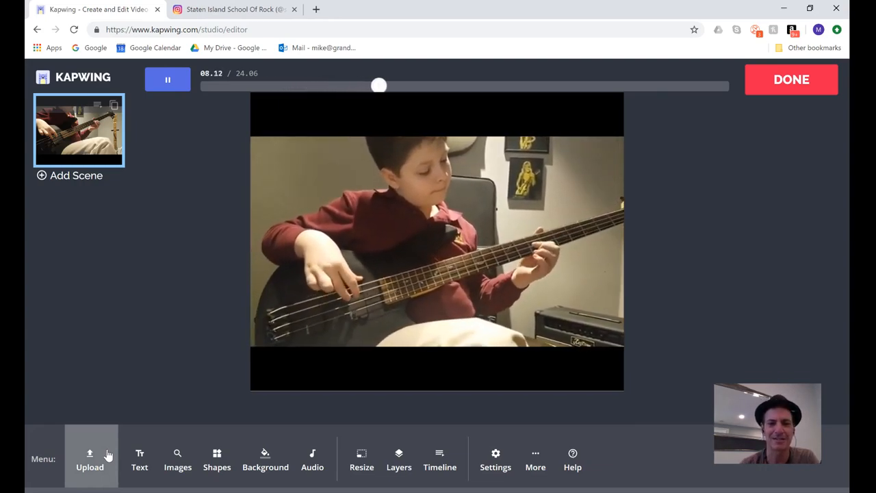
Upload the logo from Google Drive > Logos > School of ROCK > school of rock > 2_version > logo
click(90, 452)
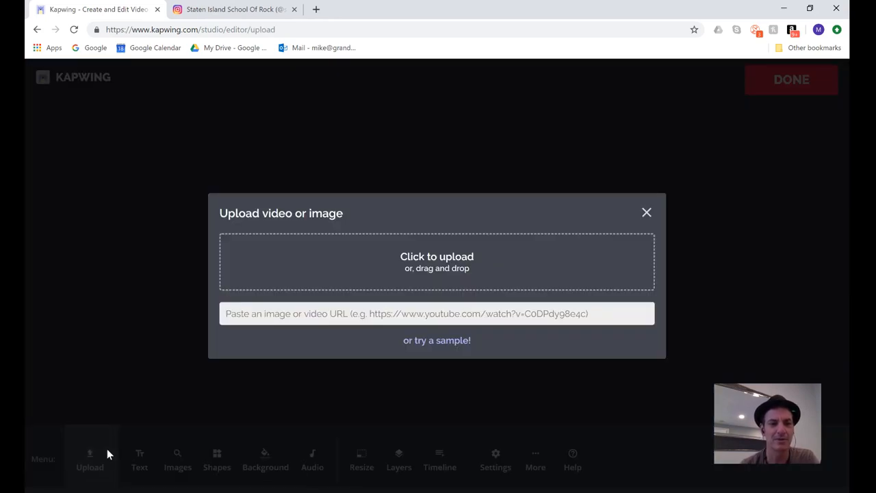
click(437, 261)
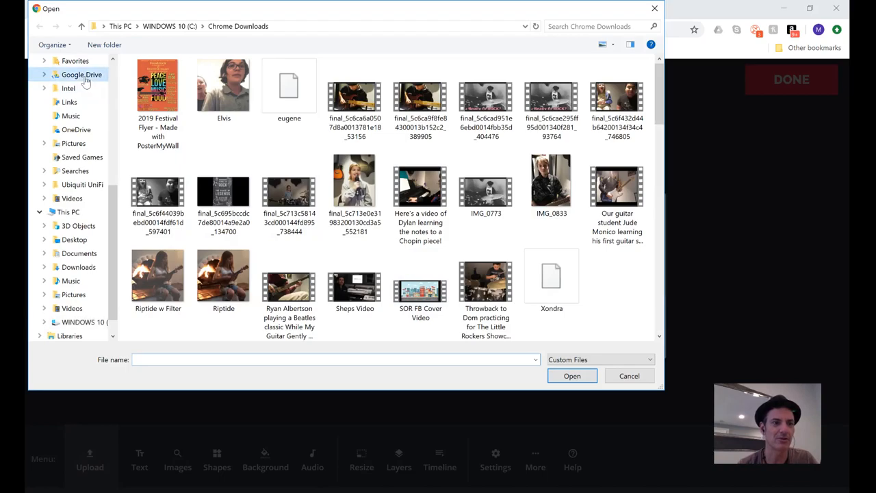
click(75, 75)
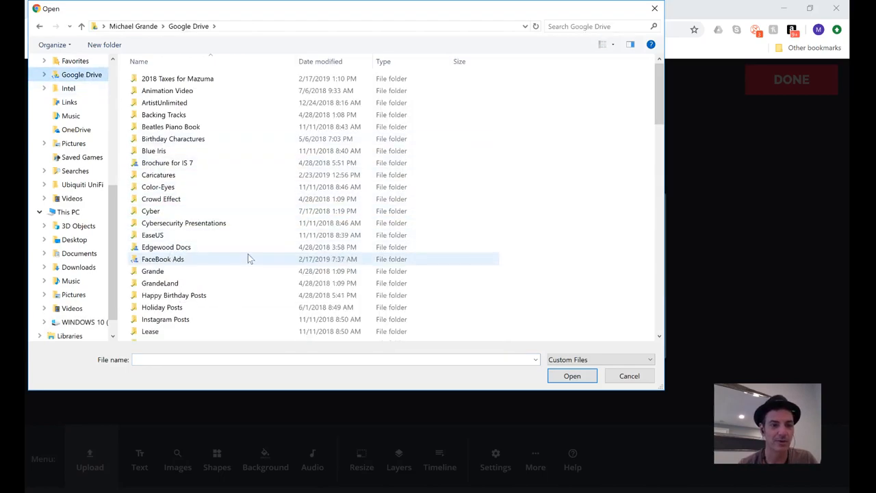
scroll(down, 3)
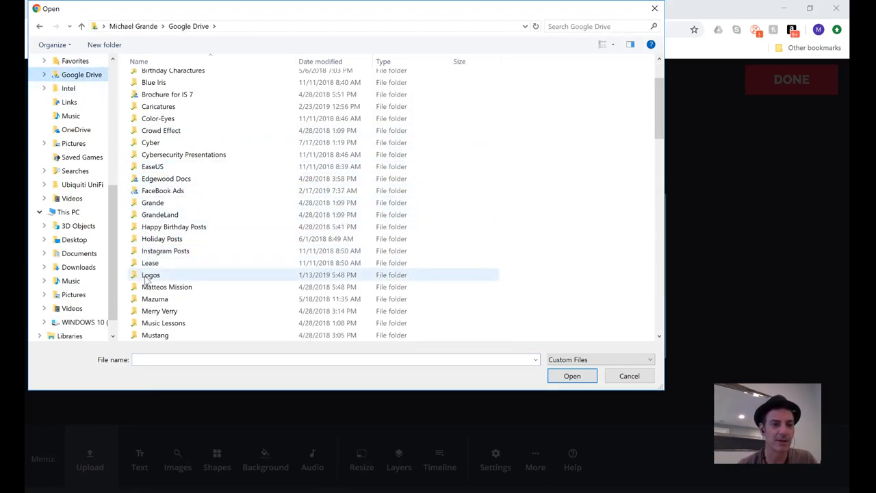
double_click(151, 275)
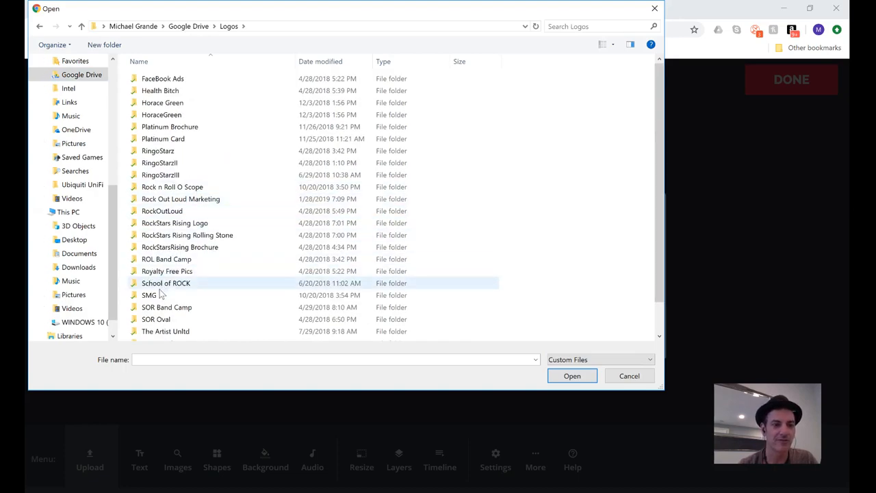
double_click(165, 283)
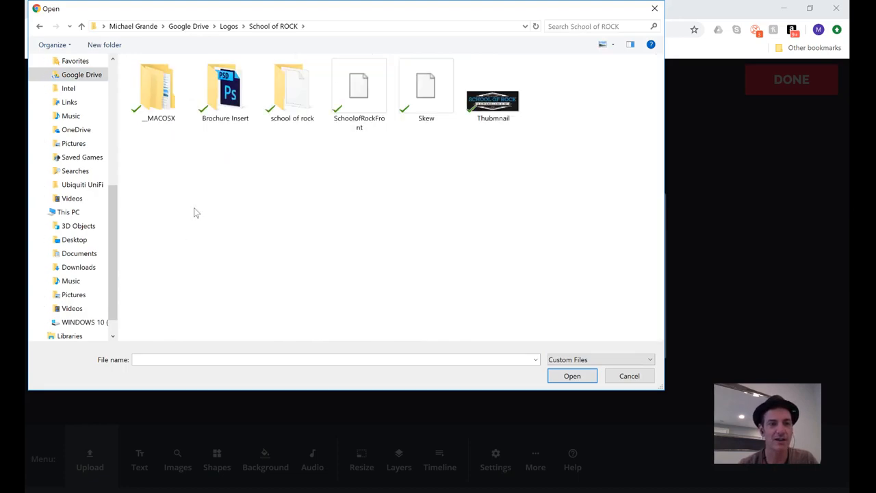
double_click(292, 86)
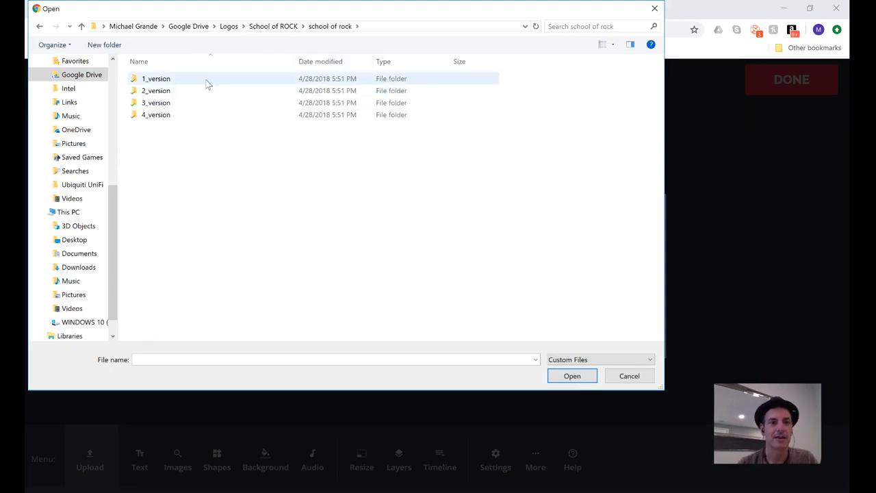
double_click(155, 90)
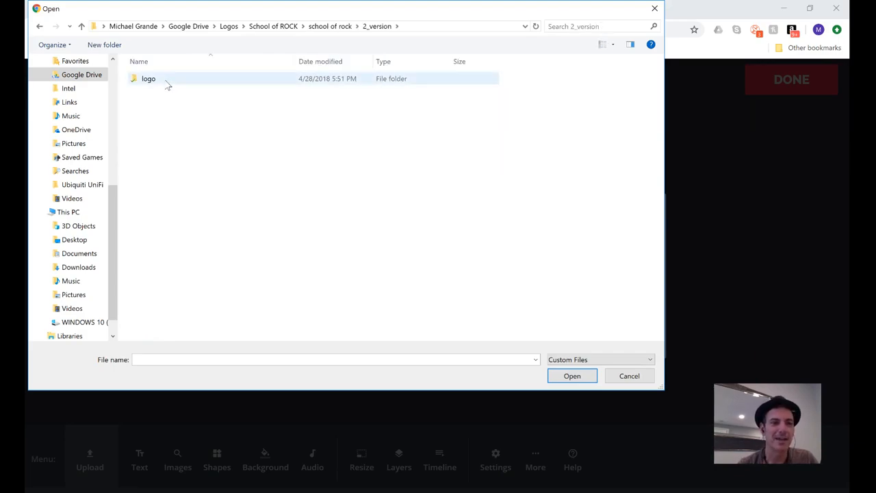
double_click(148, 78)
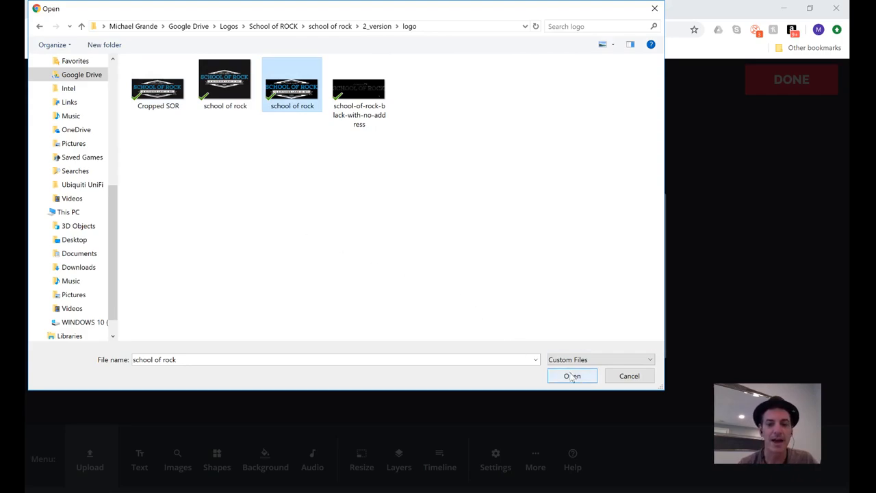
click(572, 375)
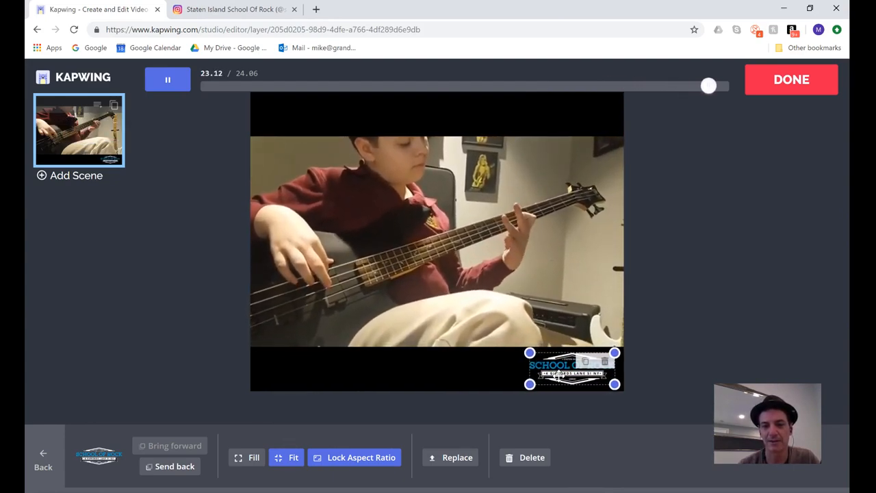
Place the logo in the bottom-right corner and scrub the preview back to about 5 seconds
drag(709, 86, 222, 86)
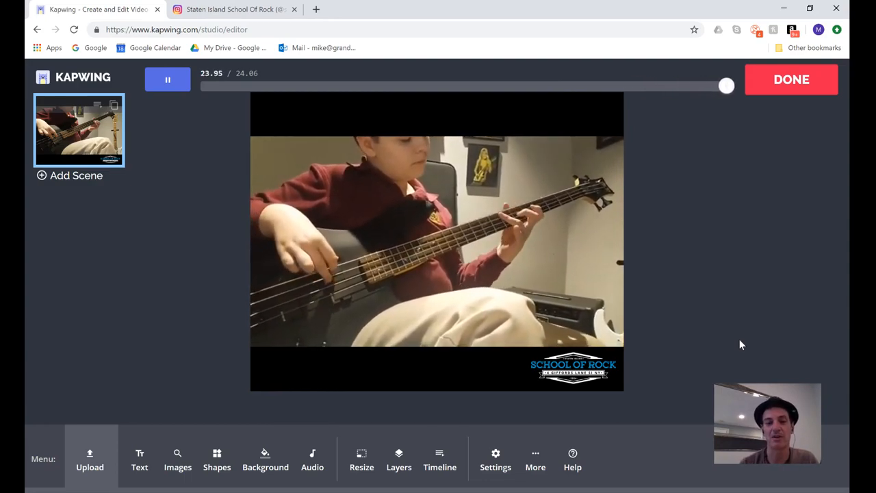
drag(726, 86, 240, 85)
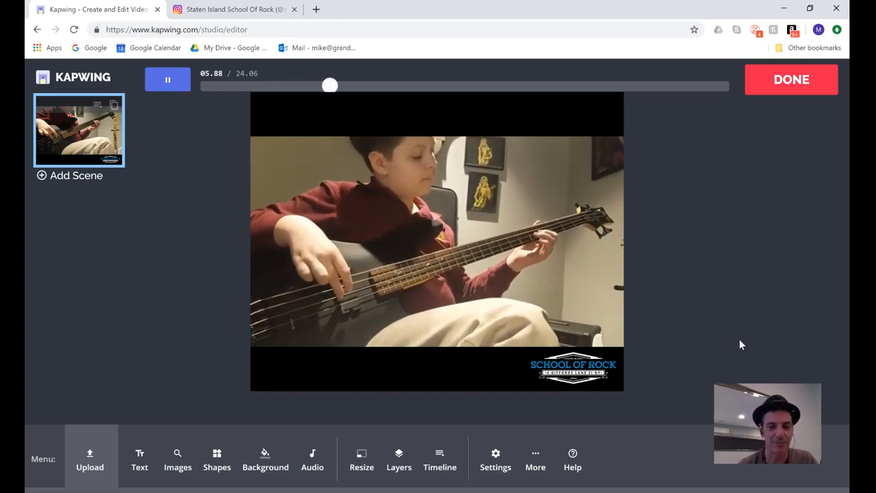
click(440, 457)
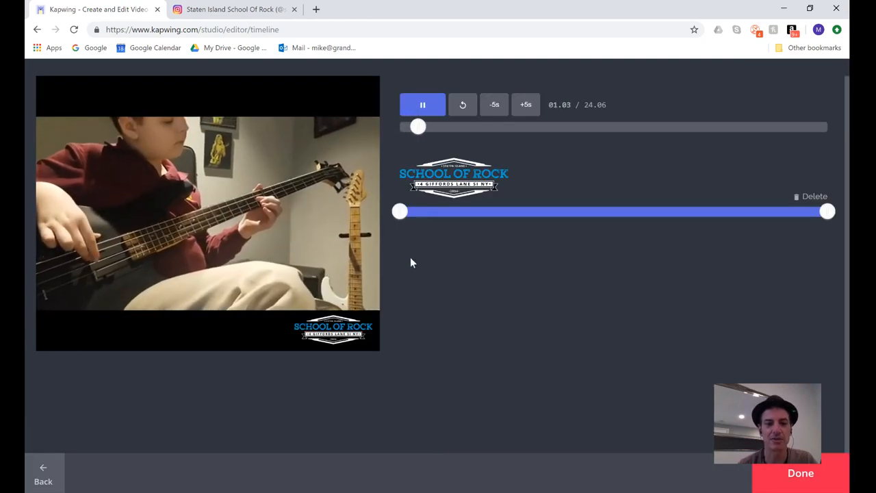
drag(400, 211, 453, 211)
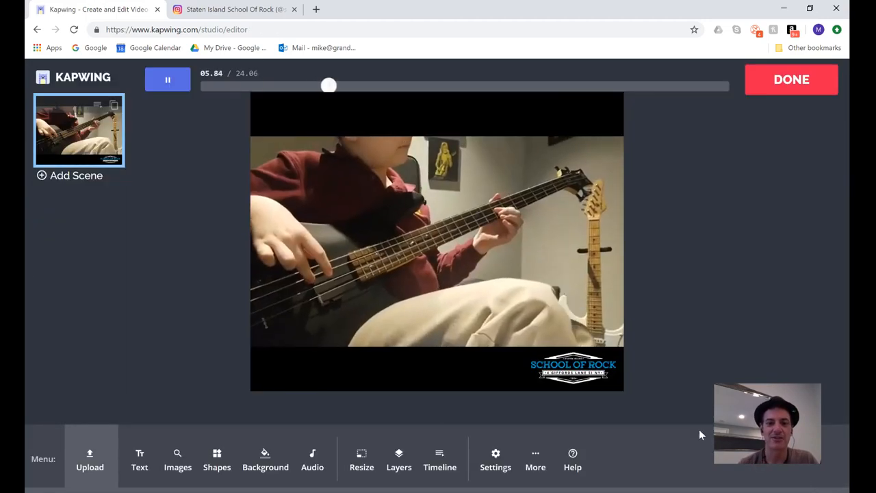
click(168, 79)
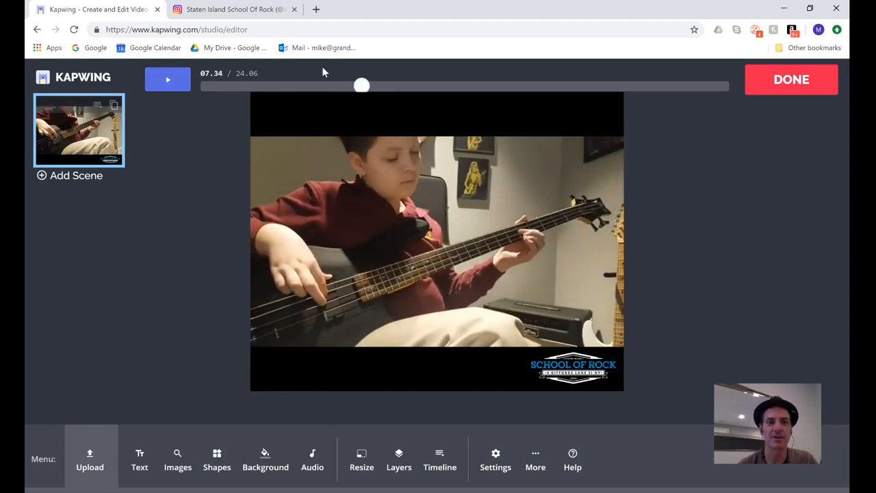
drag(361, 85, 199, 85)
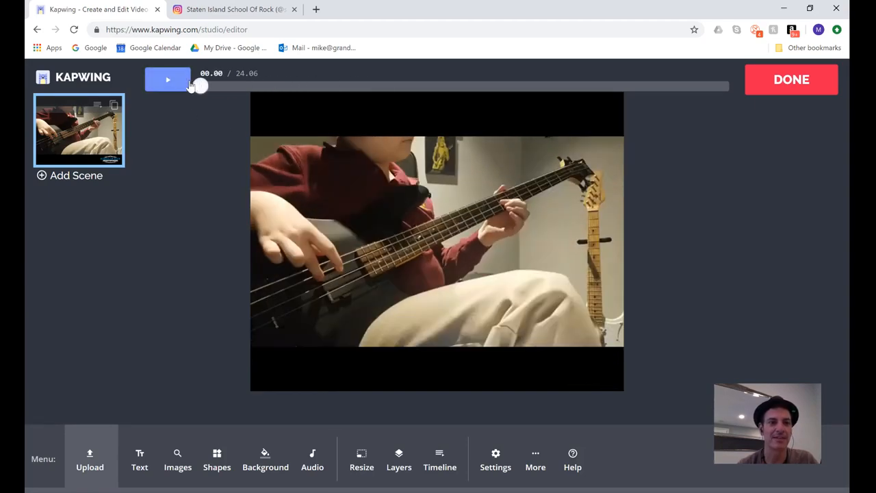
click(168, 80)
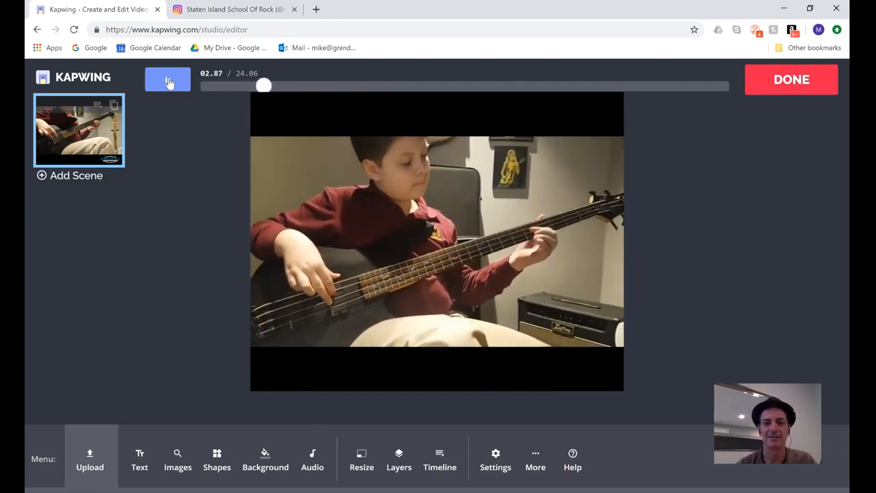
click(167, 79)
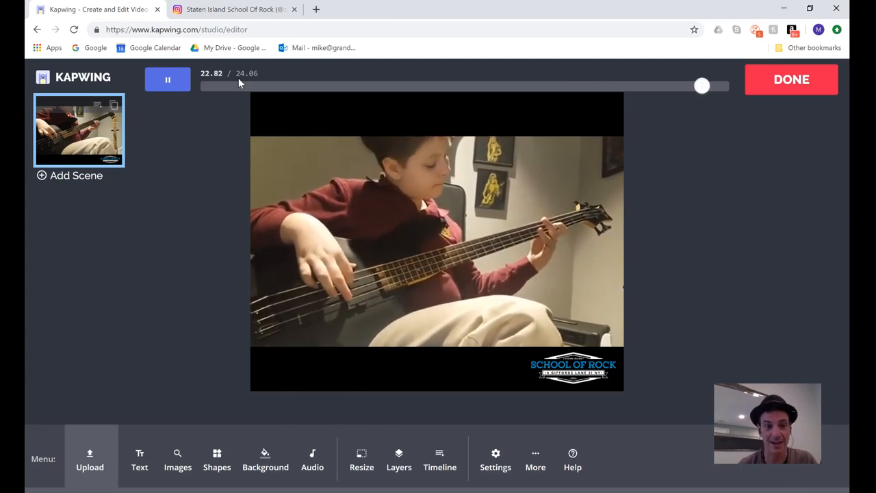
drag(701, 85, 217, 86)
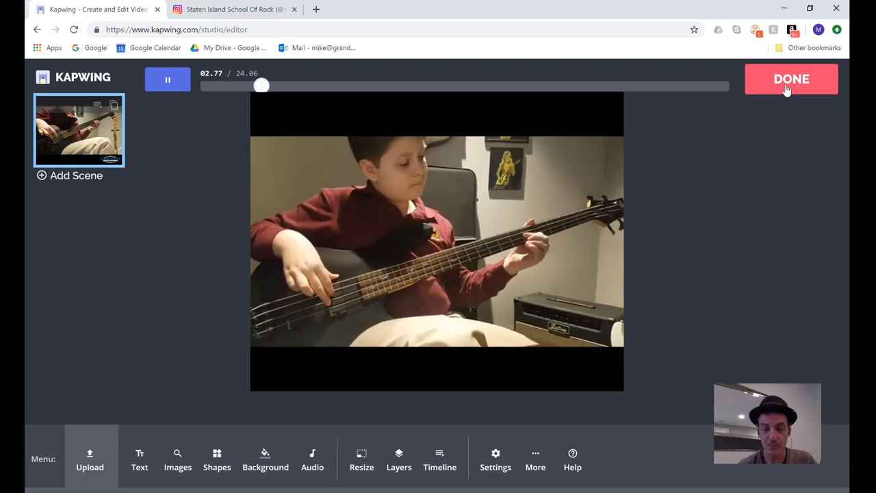
Render the logo-marked bass video and download it as an MP4
click(791, 78)
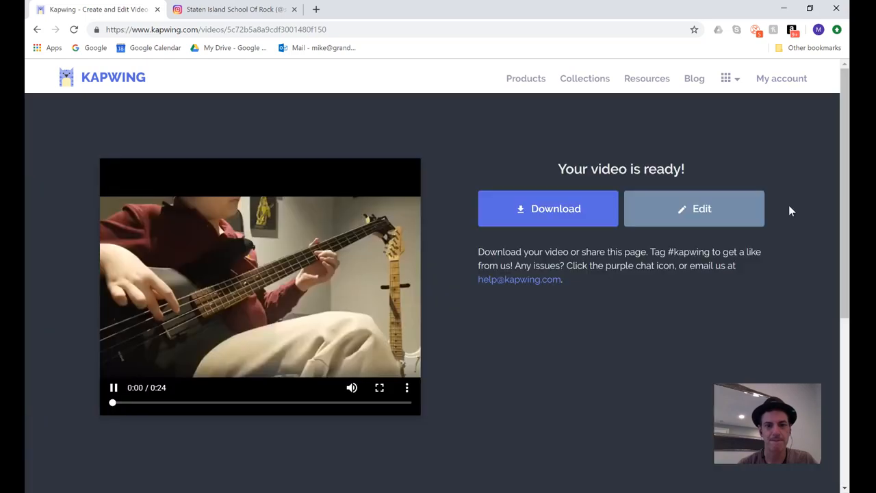
click(548, 208)
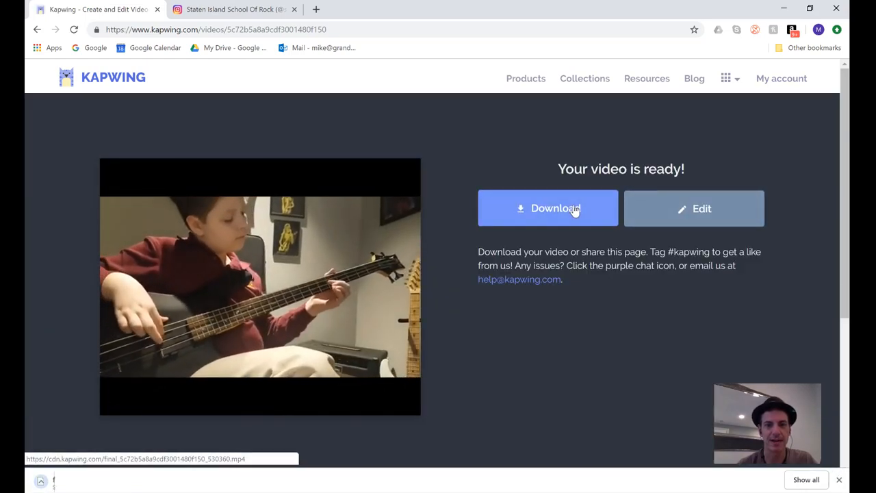
click(548, 208)
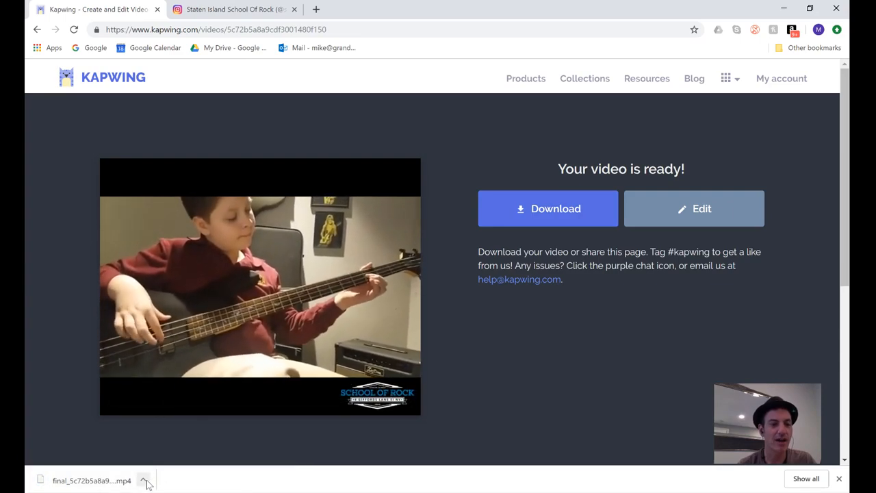
click(144, 479)
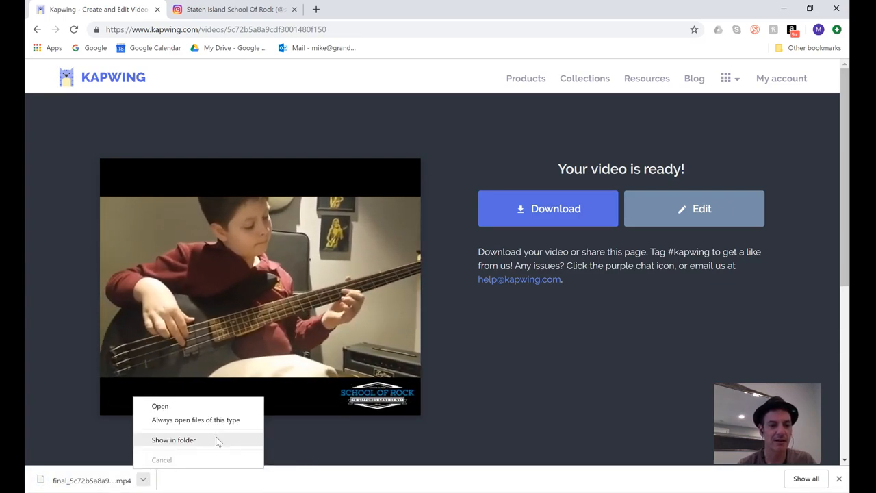
click(173, 439)
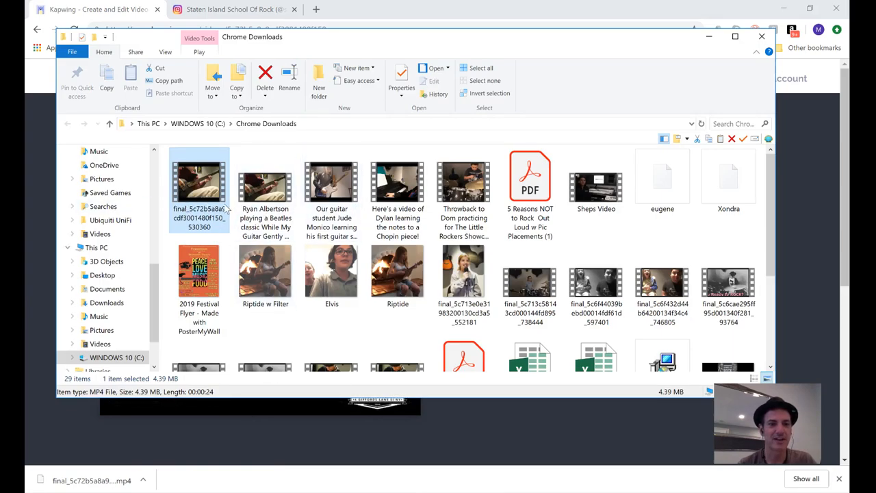
click(760, 36)
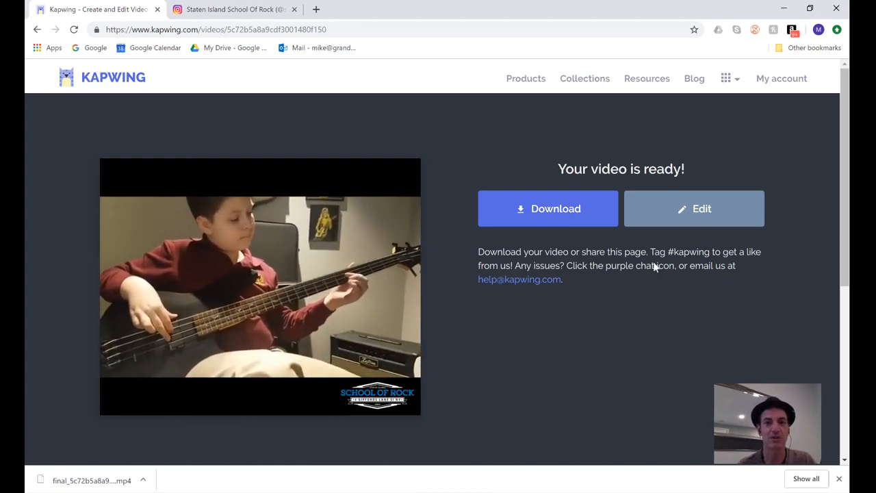
Load the 24.06-second bass video from Chrome Downloads into Kapwing's Trim Video tool
click(526, 78)
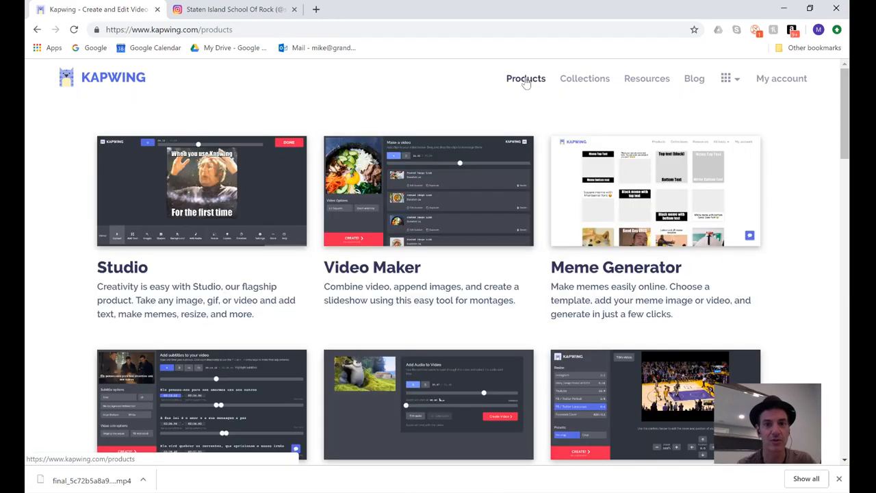
scroll(down, 3)
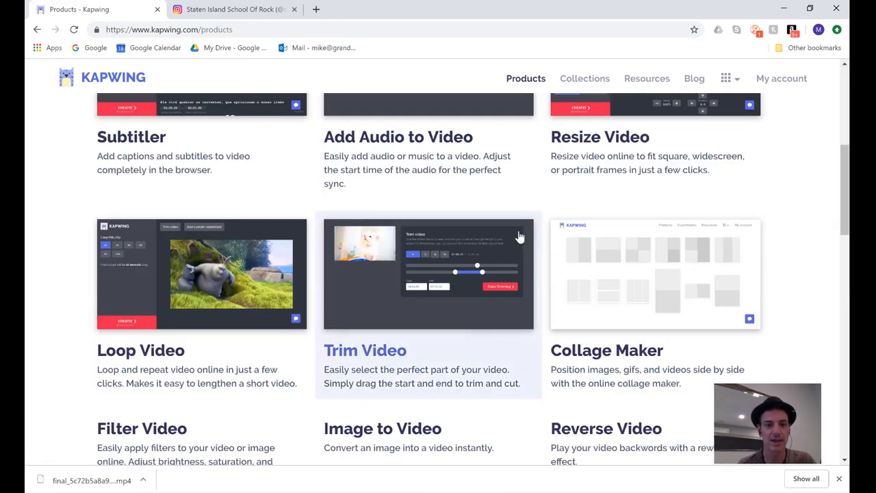
mouse_move(382, 330)
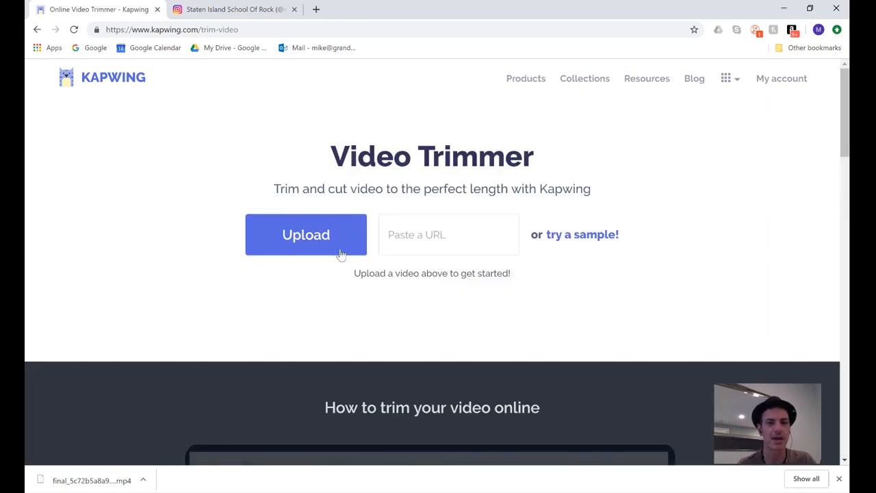
click(306, 234)
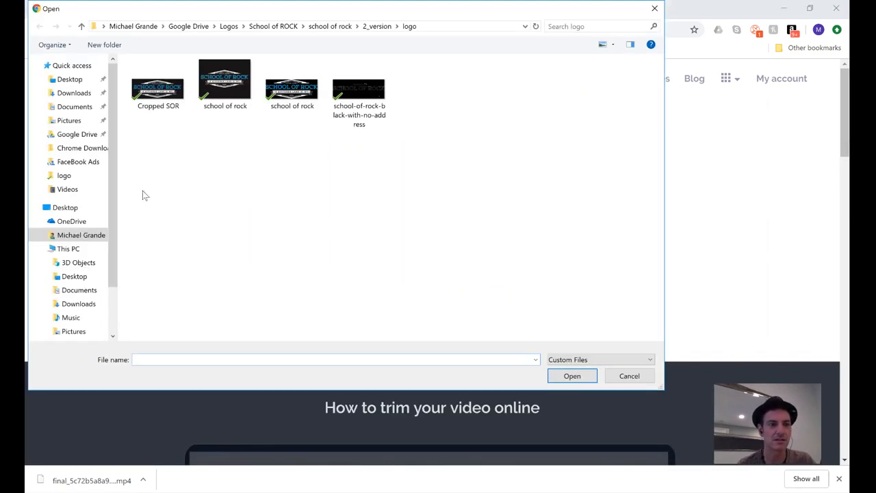
click(81, 148)
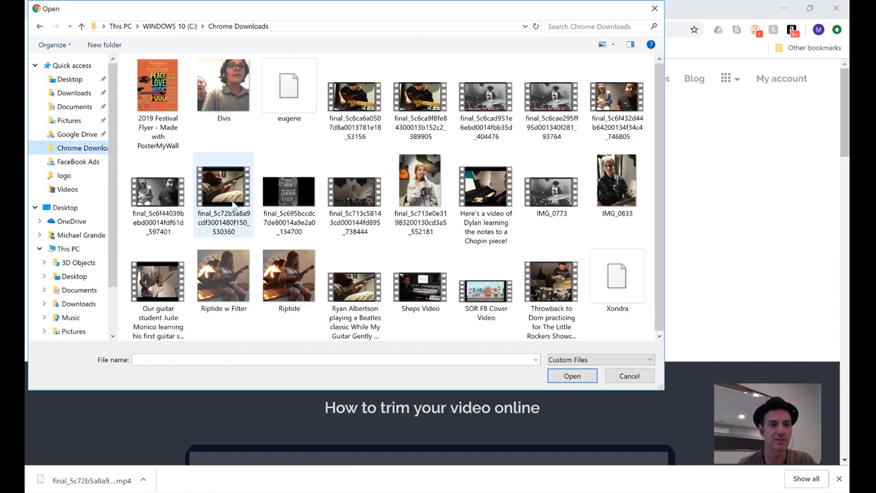
click(354, 287)
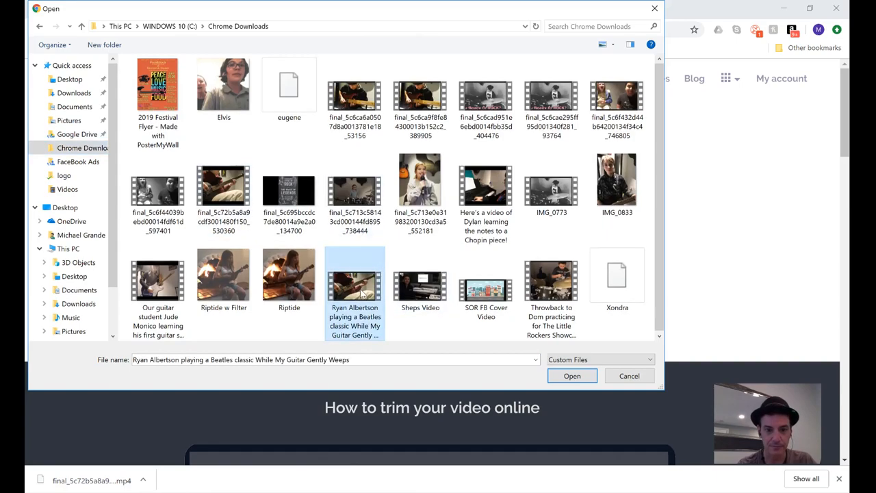
click(572, 375)
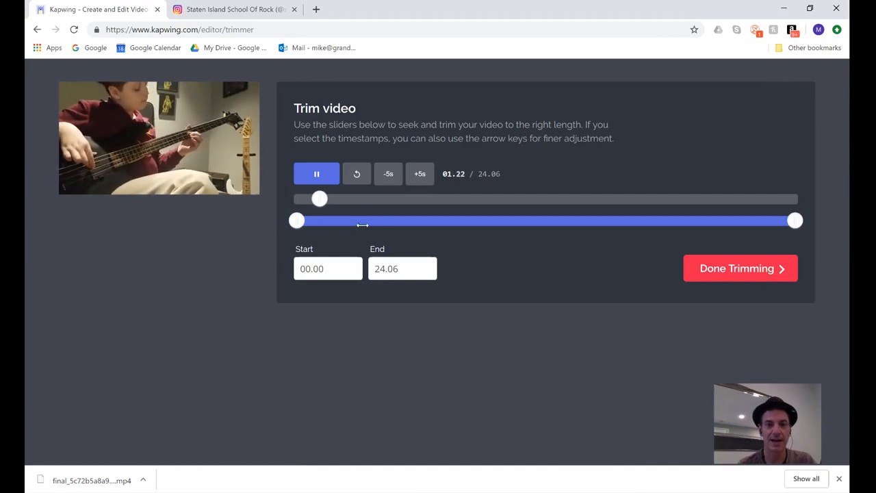
Trim the bass video to its first 14.98 seconds, preview it, and process the clip
click(316, 173)
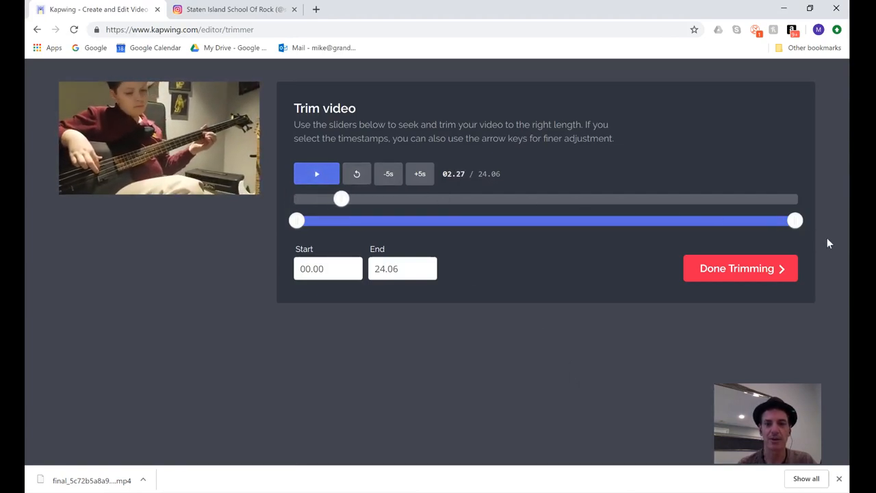
drag(794, 220, 555, 220)
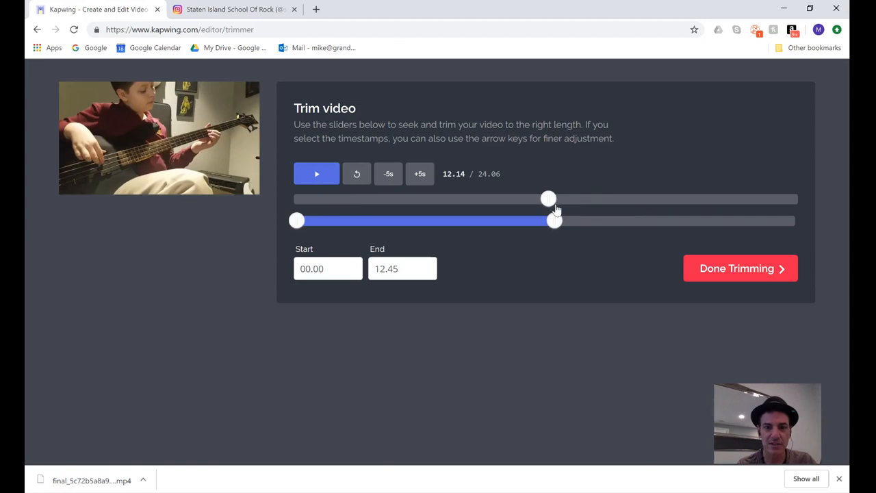
drag(554, 221, 595, 221)
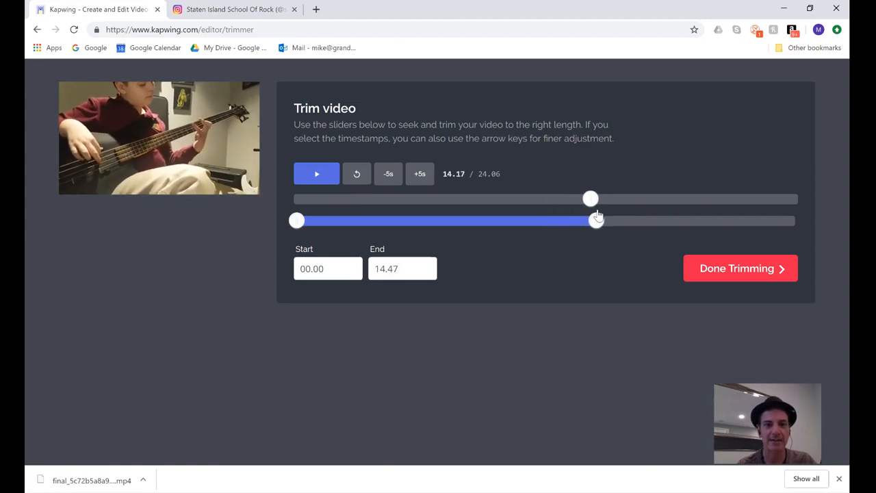
drag(595, 220, 608, 219)
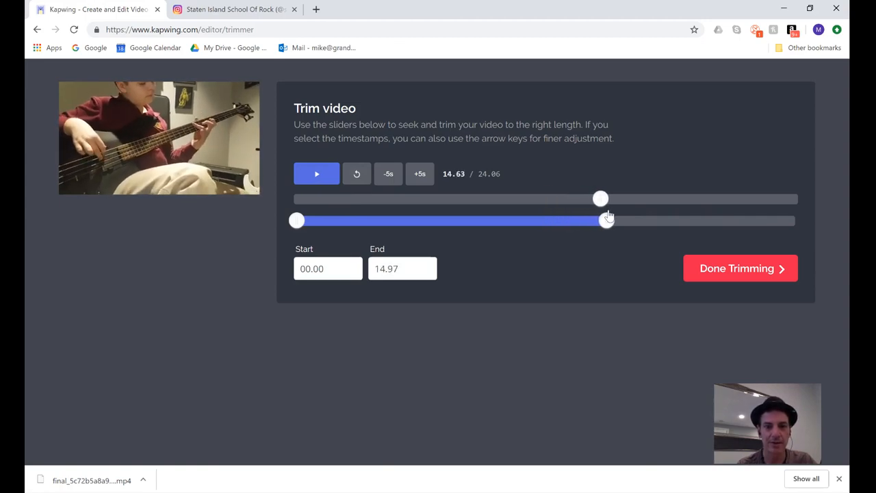
click(316, 173)
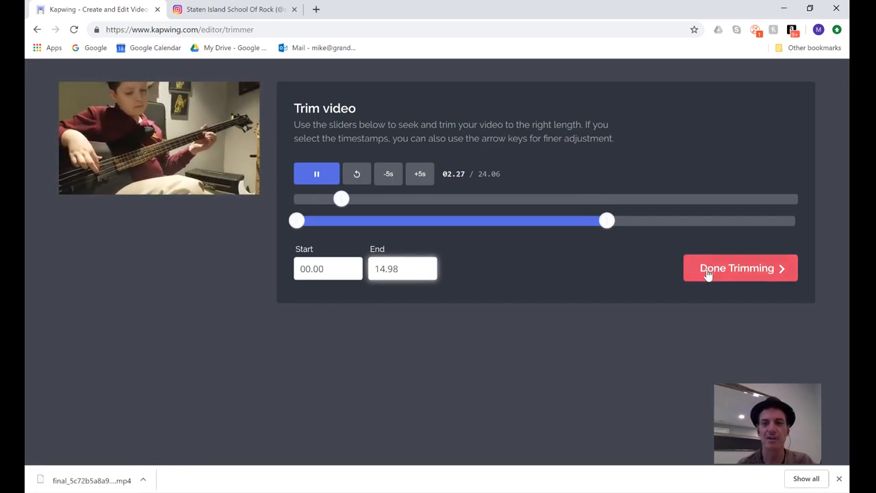
click(741, 268)
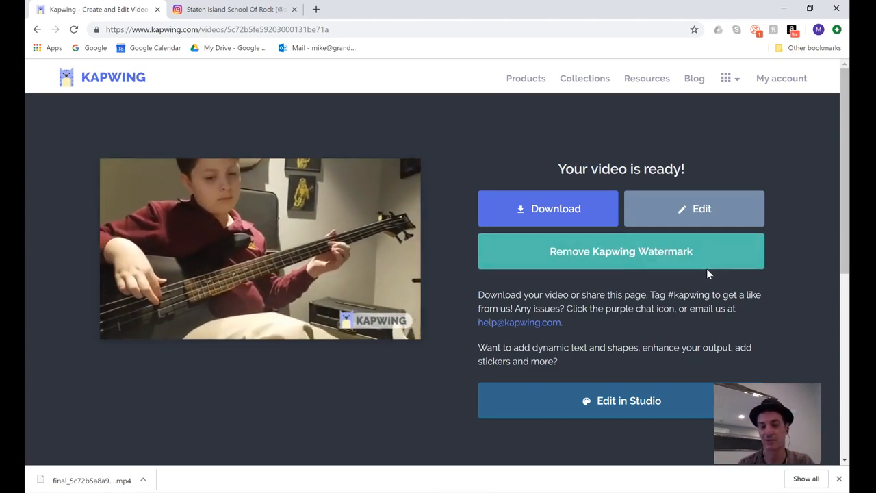
Strip the Kapwing watermark from the 15-second bass clip and open it in Studio
click(621, 251)
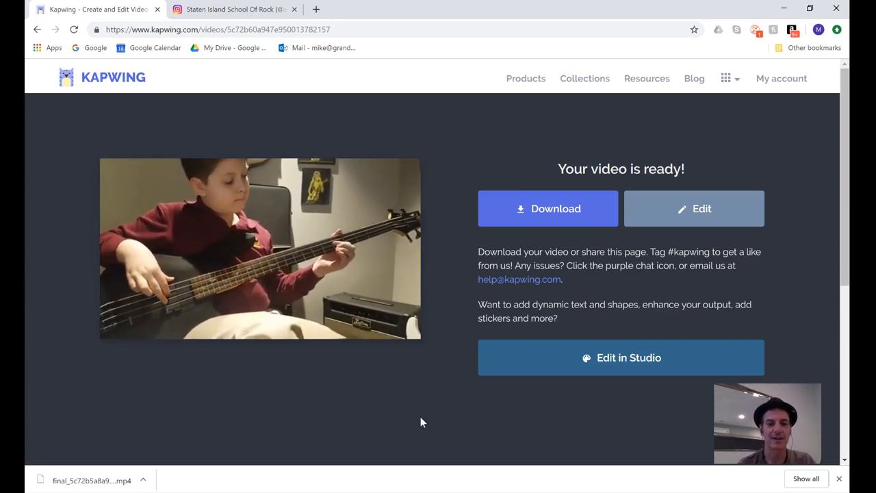
click(260, 249)
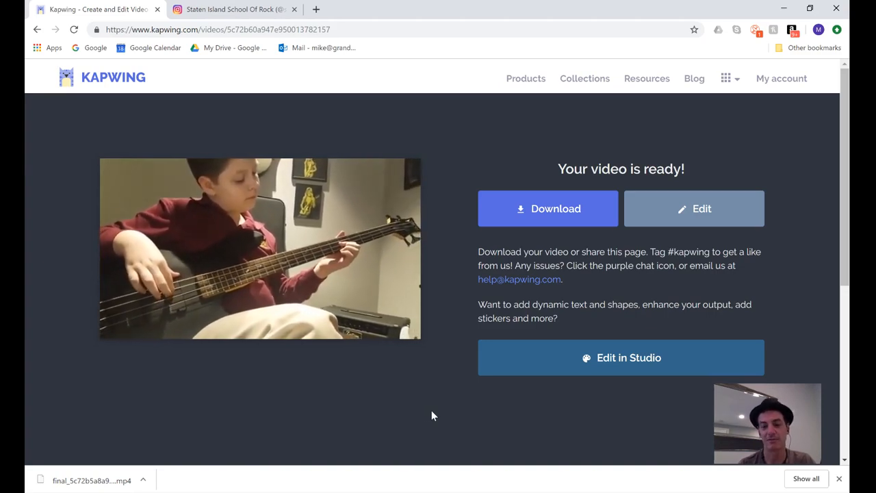
click(621, 357)
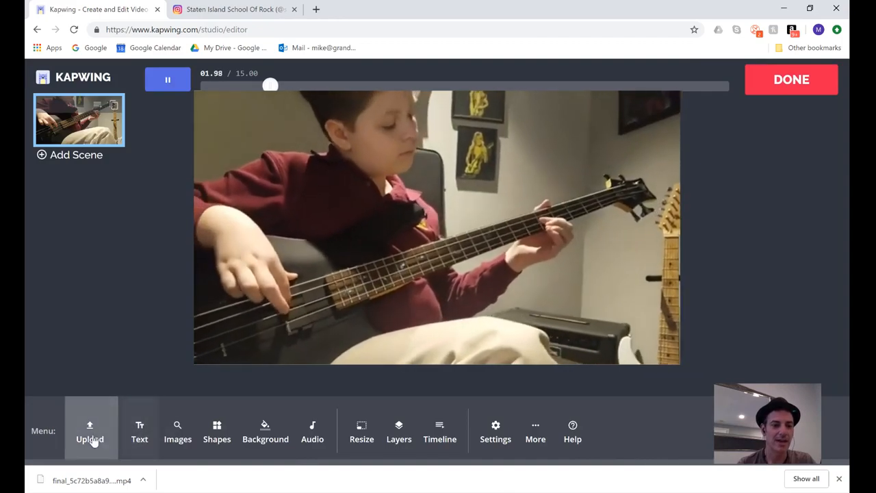
Add the 'school of rock' image from Google Drive's Logos > School of ROCK folder to the video
click(90, 429)
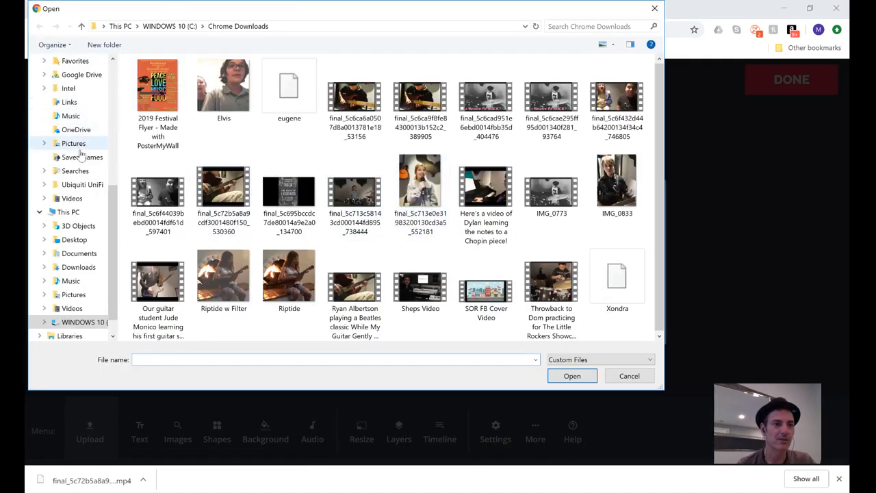
click(79, 74)
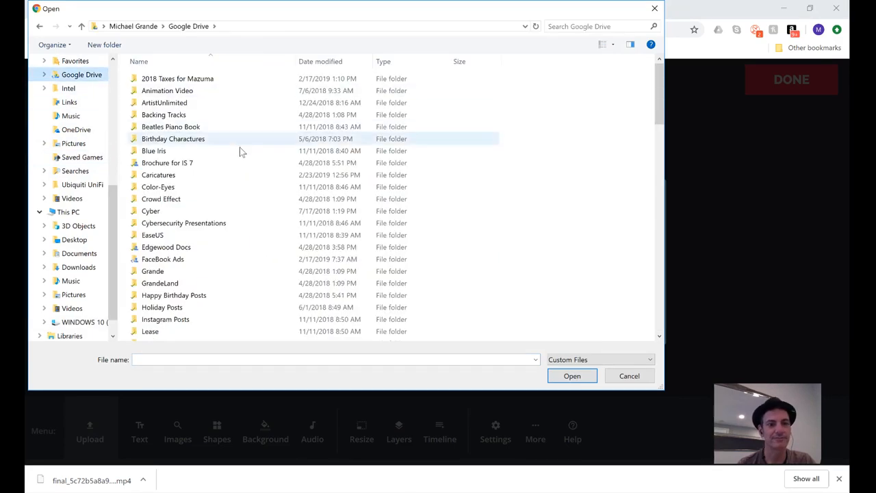
scroll(down, 3)
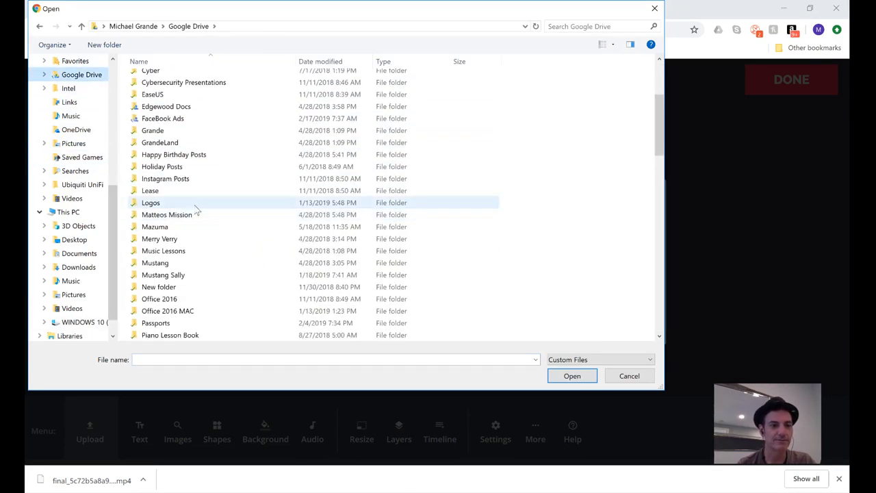
double_click(151, 202)
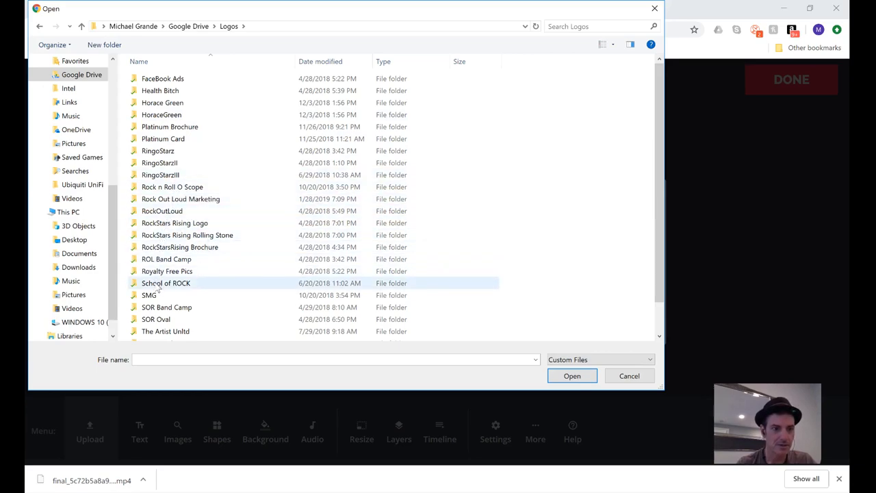
double_click(165, 283)
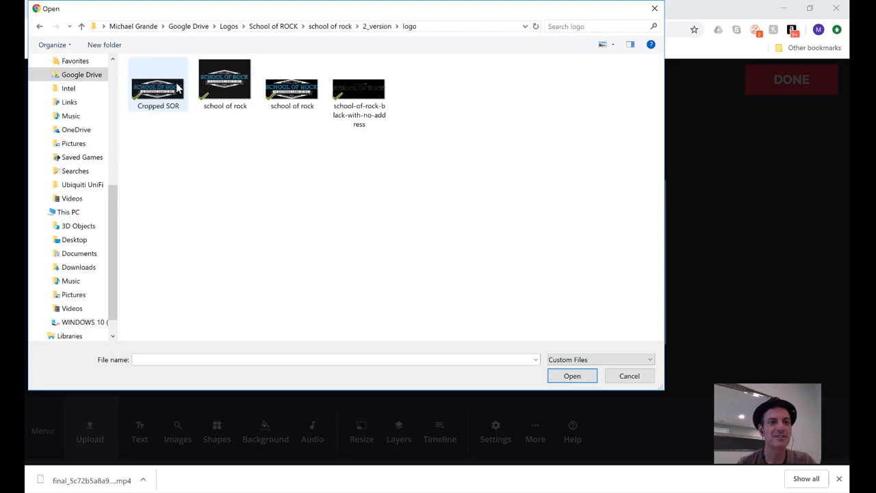
click(291, 82)
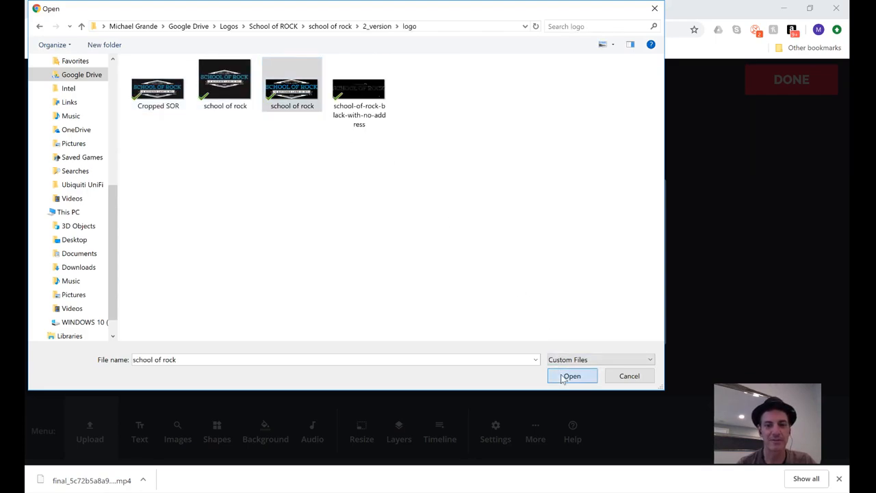
click(572, 376)
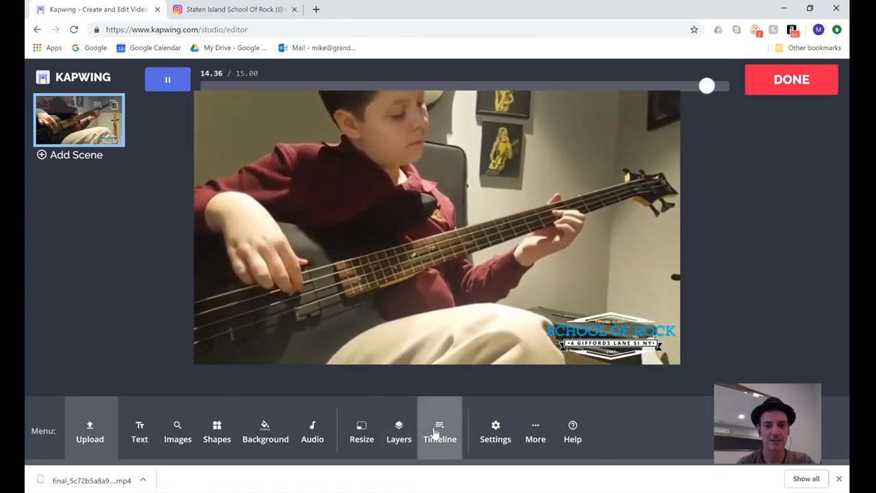
Replay the logo-marked 15-second clip from the start, then go back to Kapwing's home page
click(439, 430)
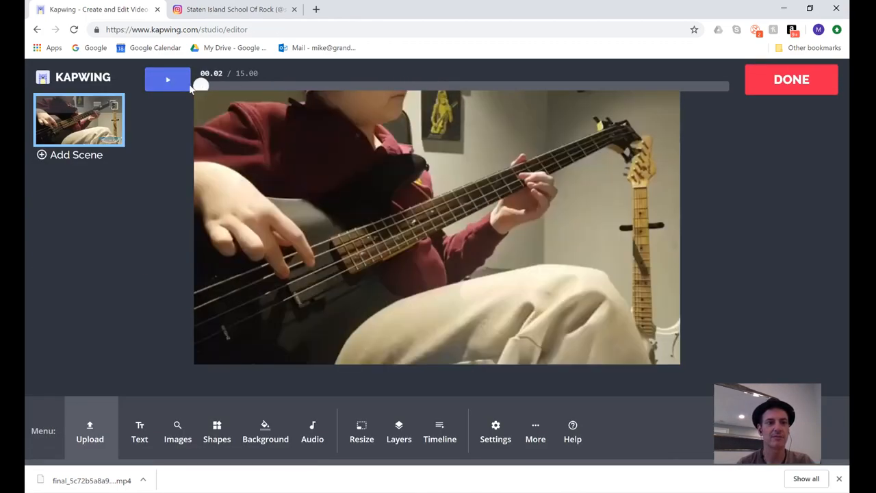
click(167, 79)
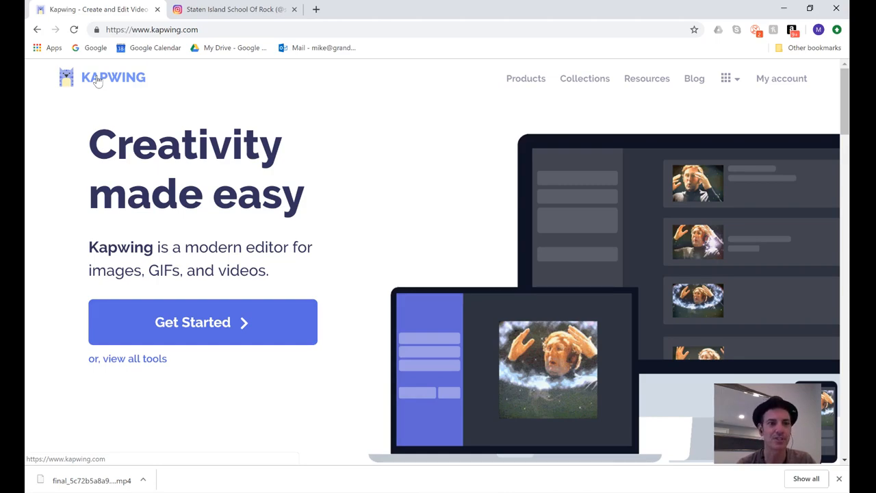
mouse_move(27, 317)
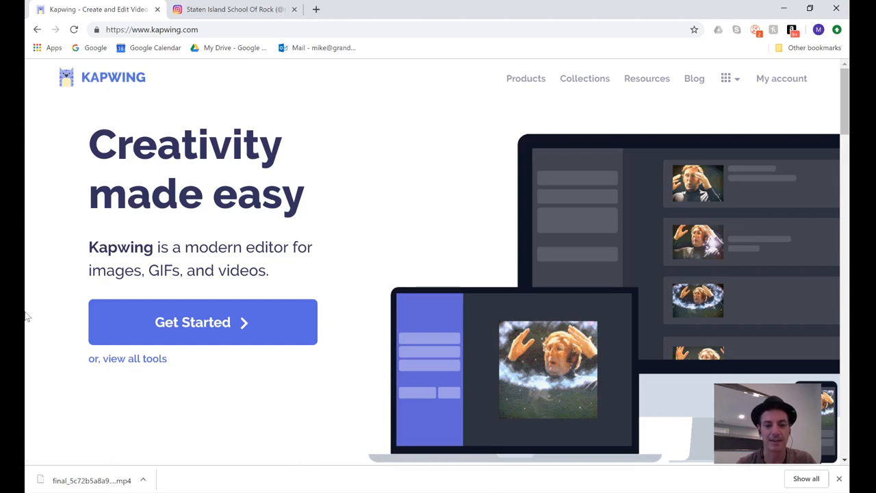